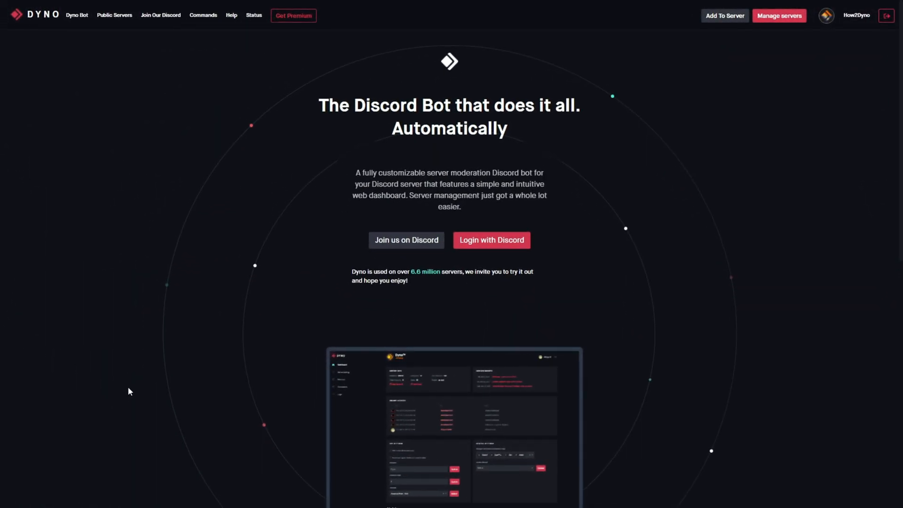
mouse_move(127, 398)
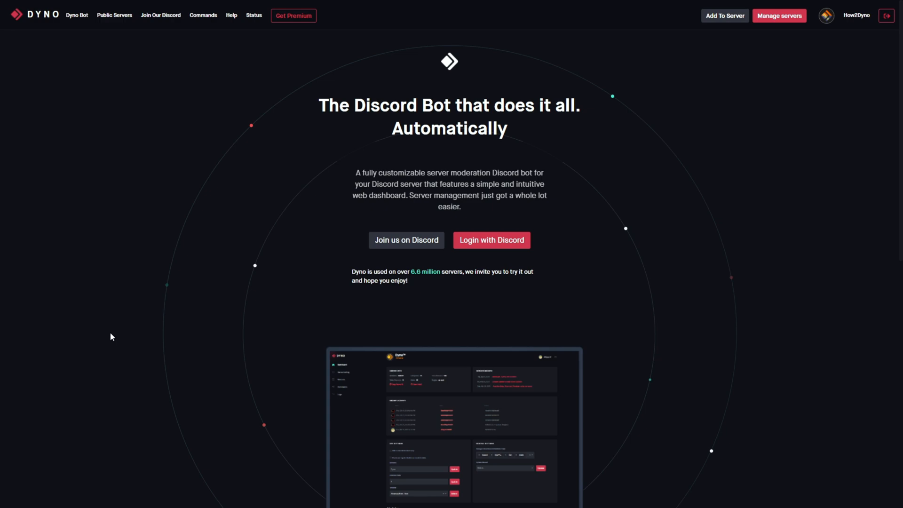
mouse_move(121, 287)
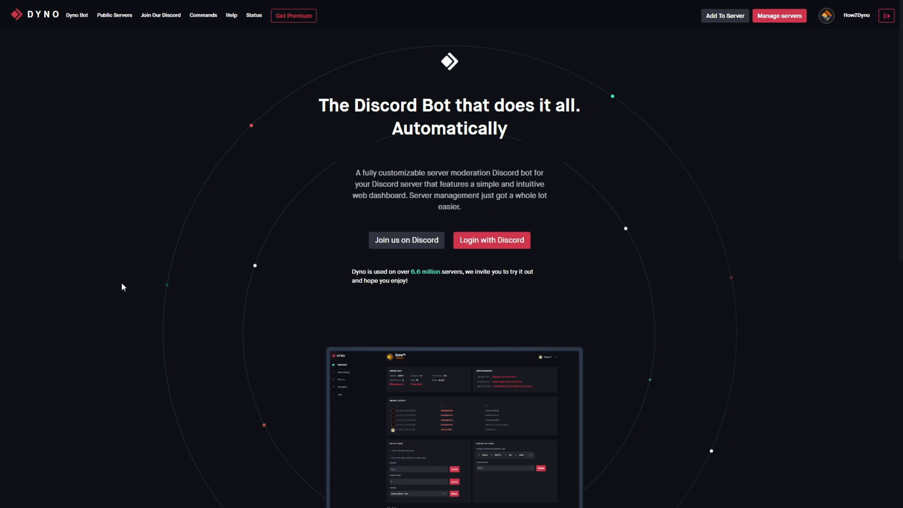
mouse_move(168, 284)
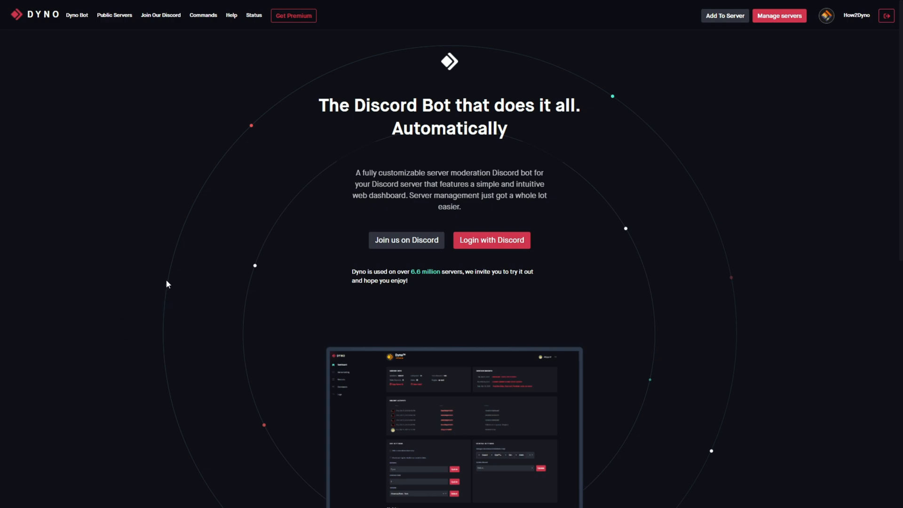
mouse_move(171, 287)
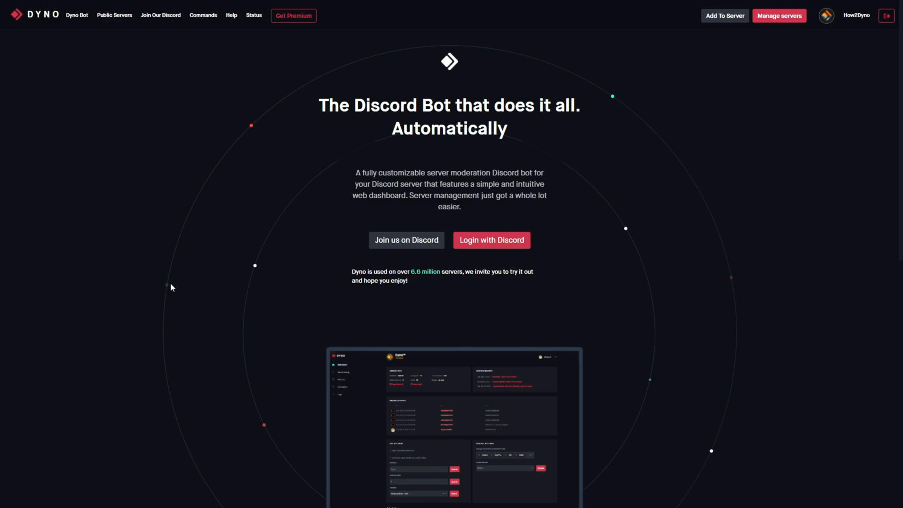
mouse_move(234, 219)
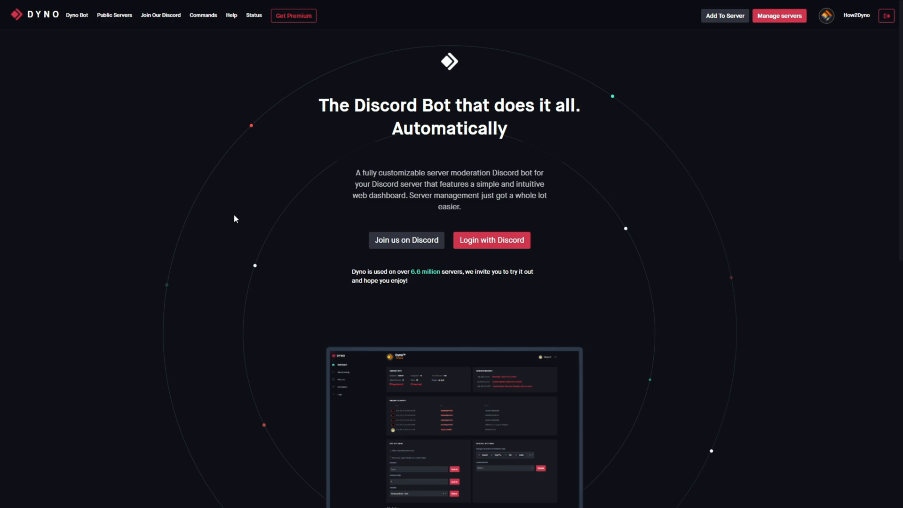
mouse_move(252, 192)
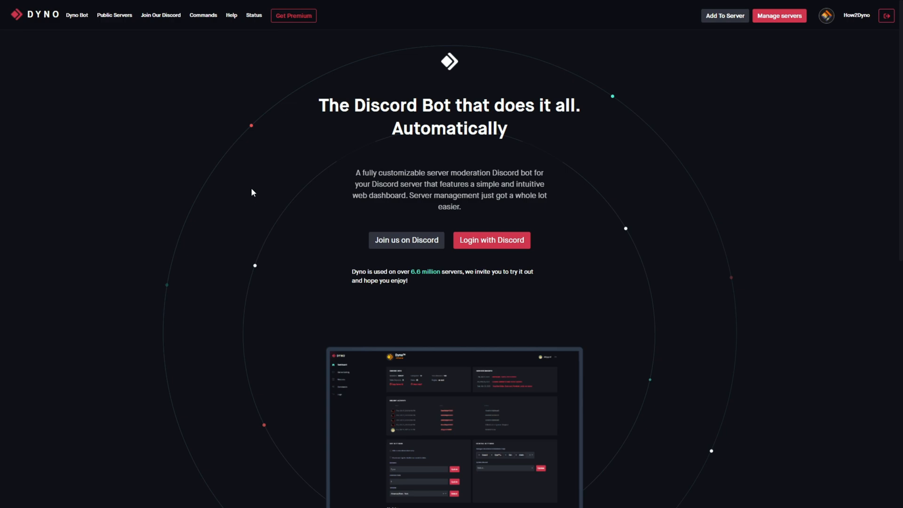
mouse_move(257, 182)
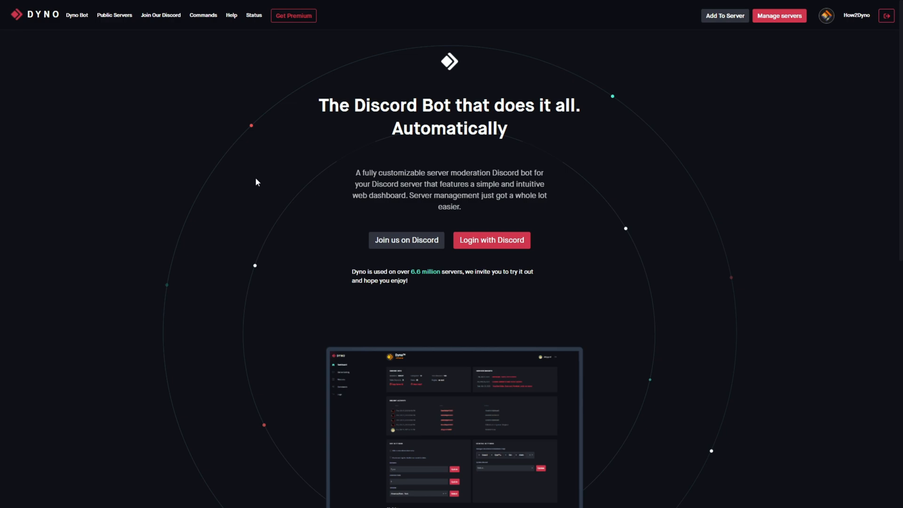
mouse_move(247, 179)
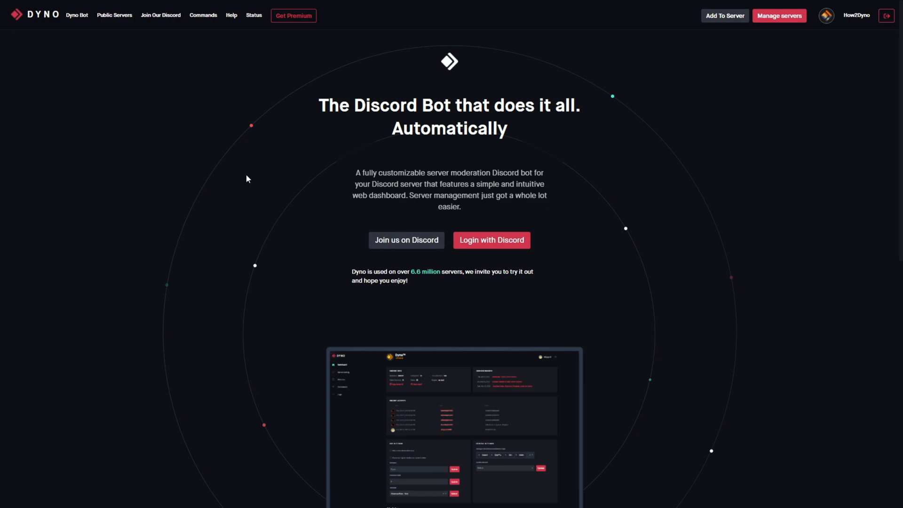
mouse_move(779, 16)
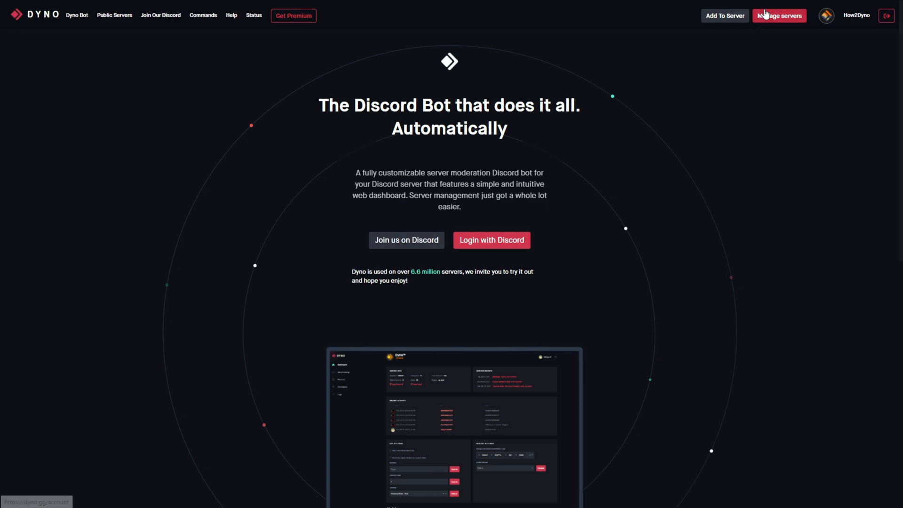
Step: Open the How2Dyno server from Manage servers and switch the Welcome module on
left_click(779, 16)
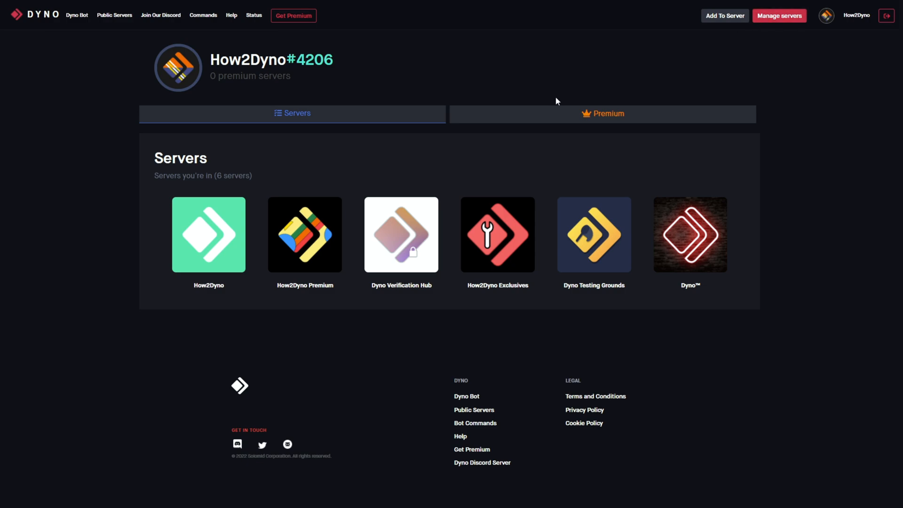
mouse_move(235, 217)
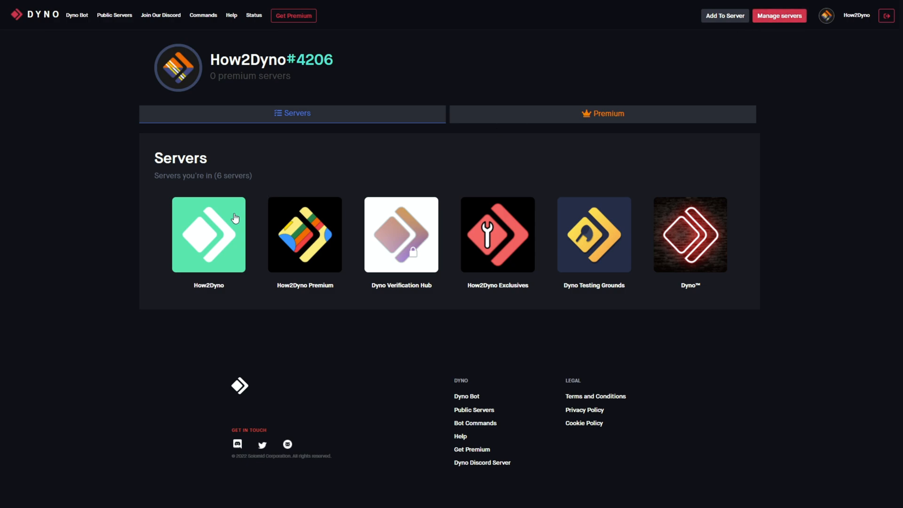
left_click(208, 234)
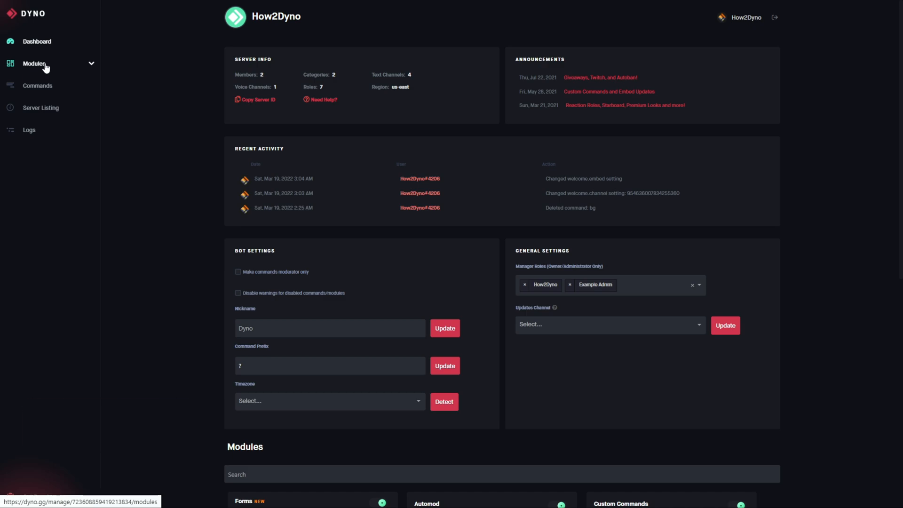
scroll("down", 3)
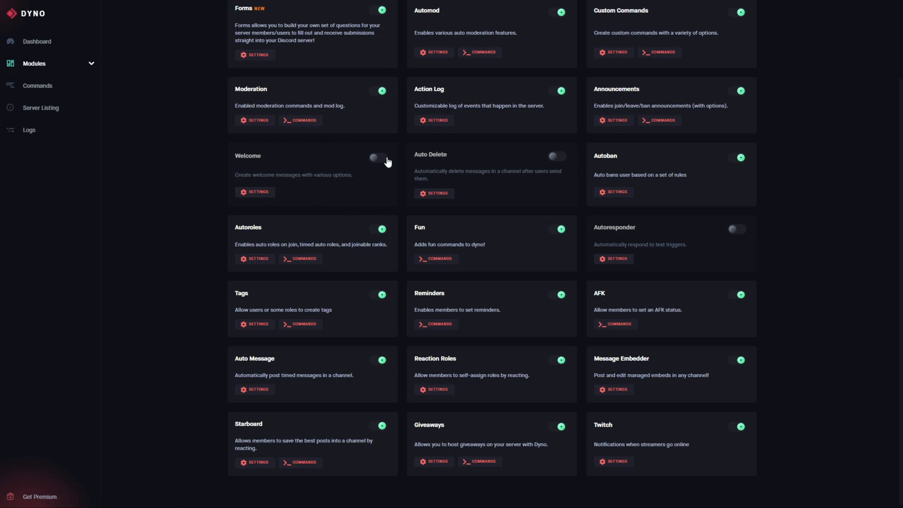
left_click(378, 157)
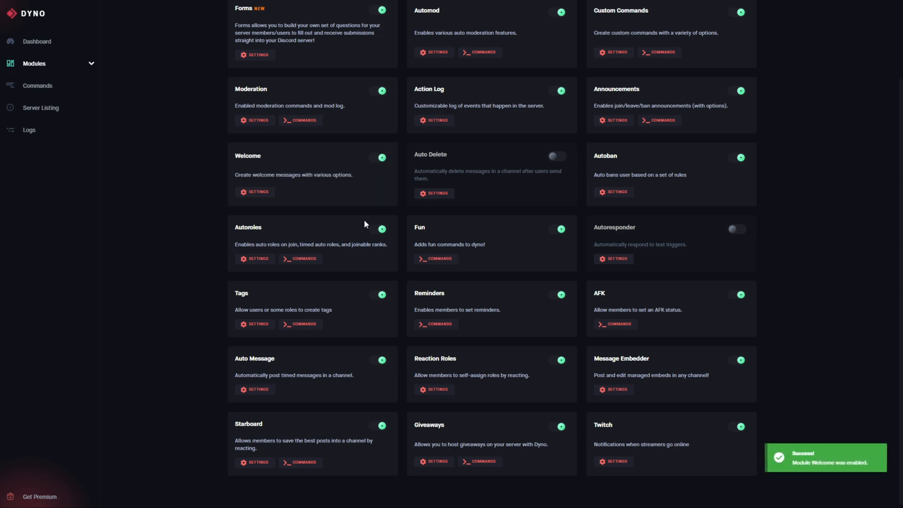
Step: Set the Welcome module's welcome channel to #welcome
left_click(254, 192)
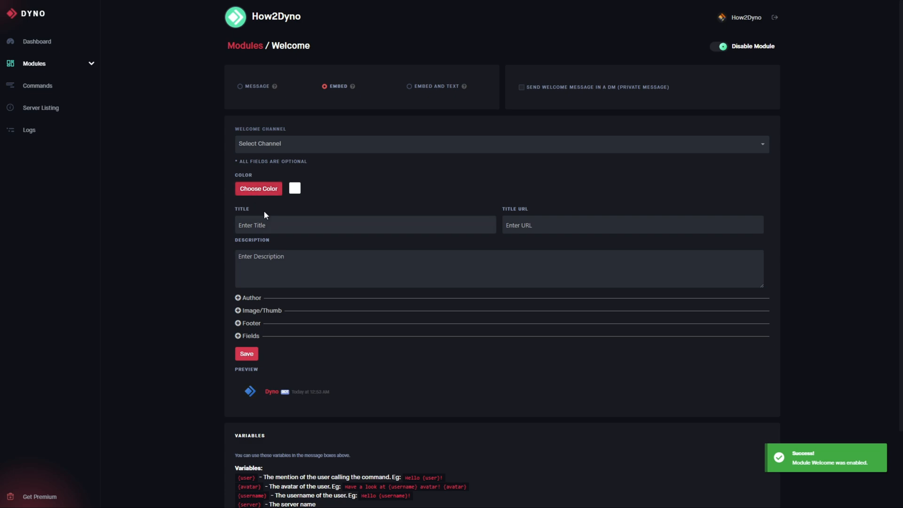
scroll("down", 3)
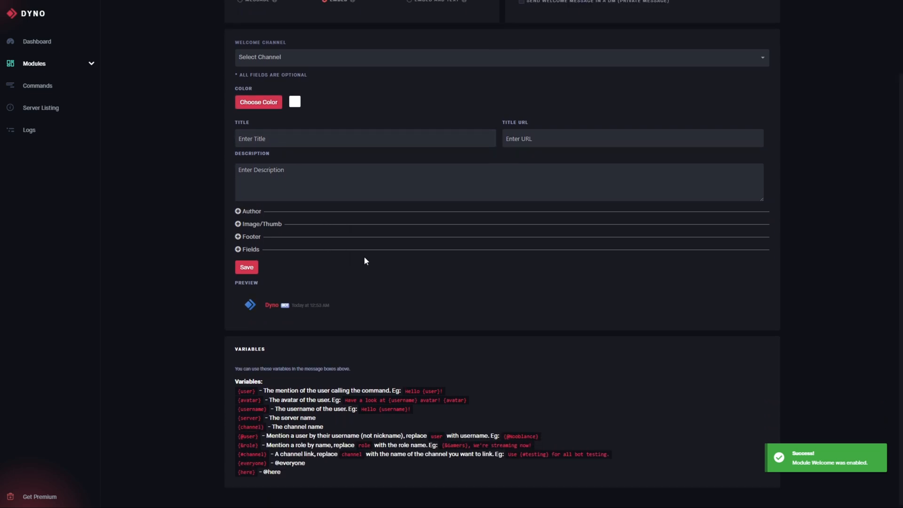
scroll("up", 3)
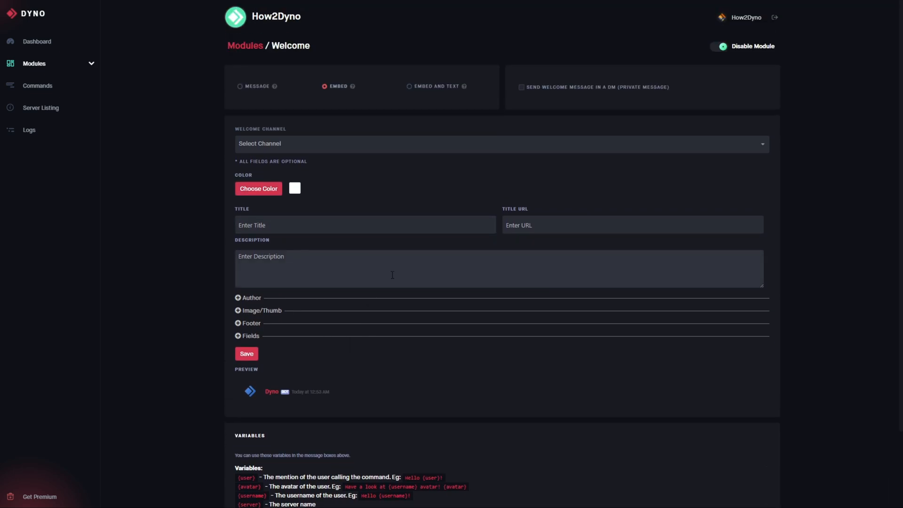
left_click(339, 85)
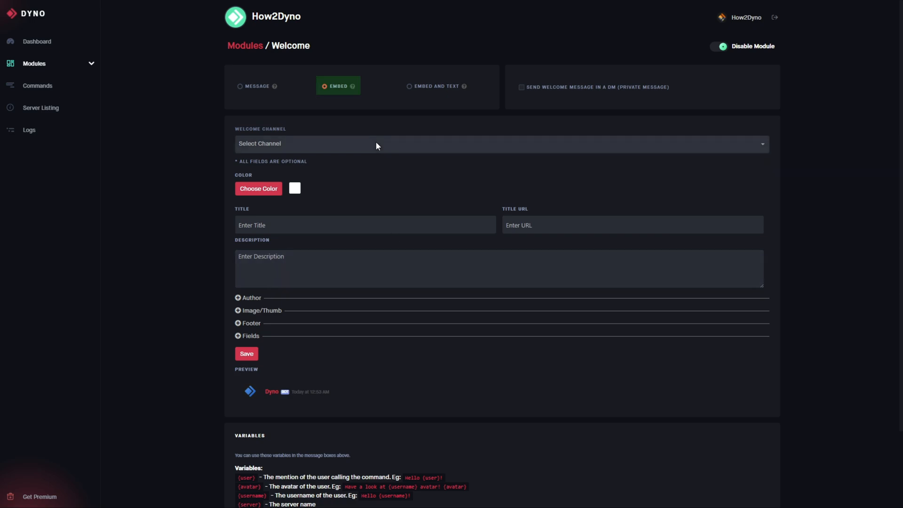
mouse_move(372, 126)
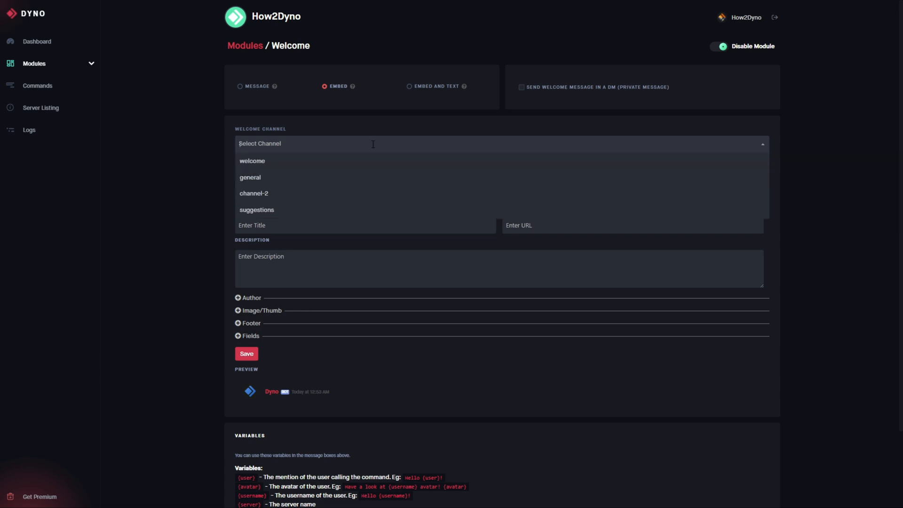
mouse_move(369, 164)
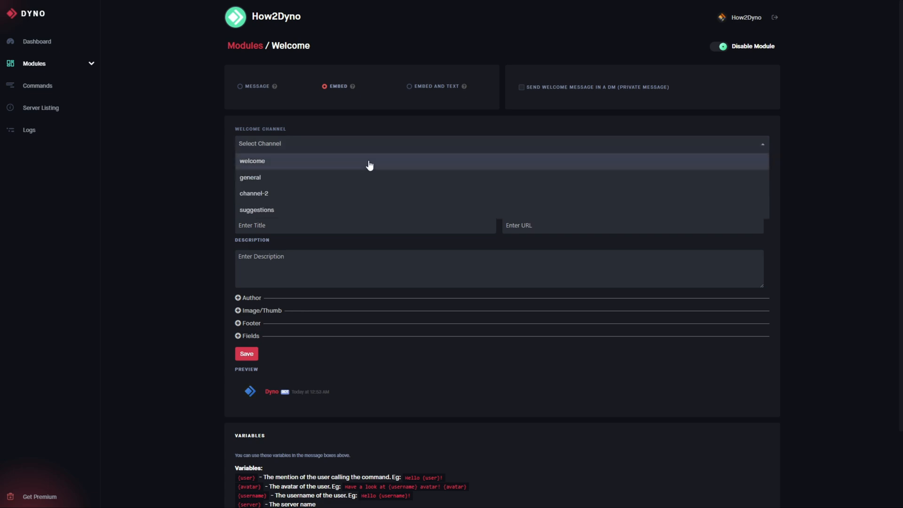
left_click(252, 161)
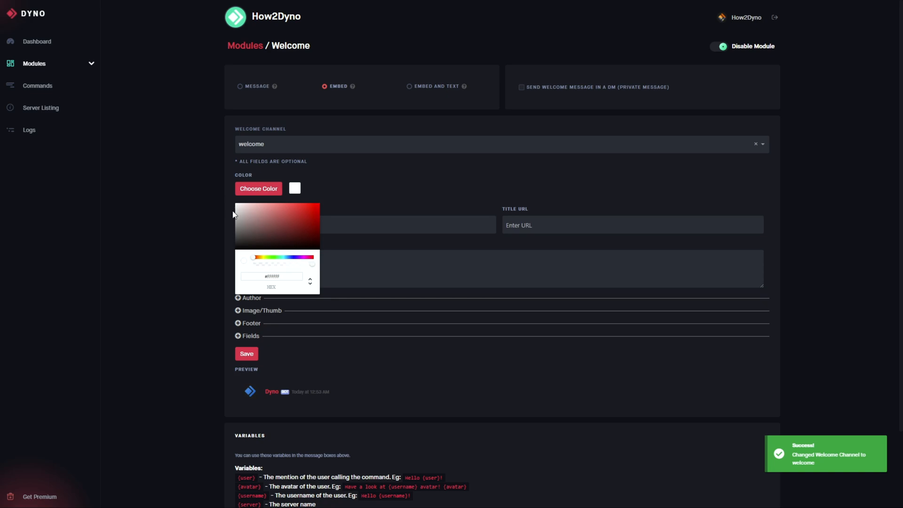
Step: Choose white as the welcome embed colour
left_click(259, 217)
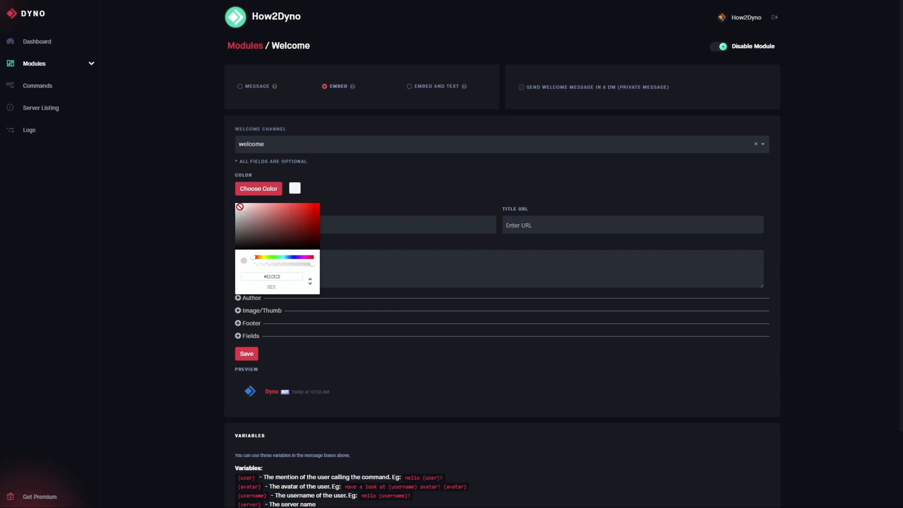
left_click(240, 209)
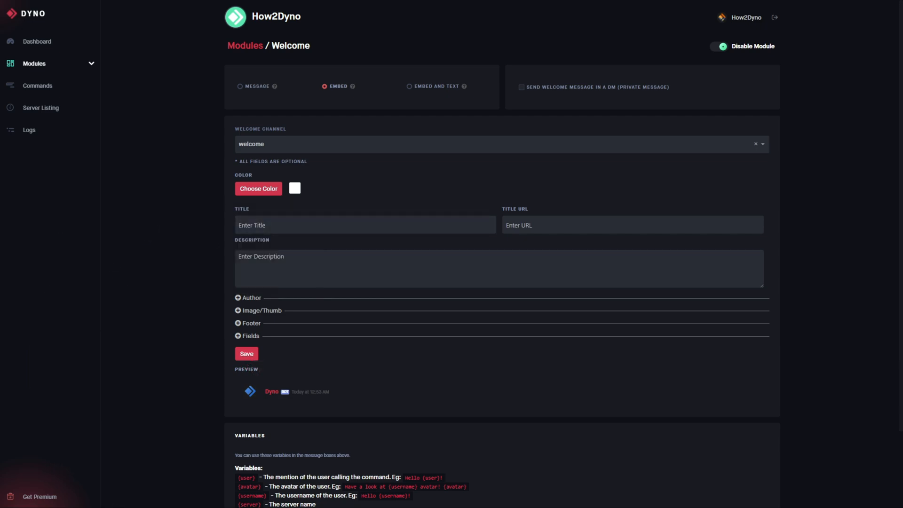
left_click(364, 225)
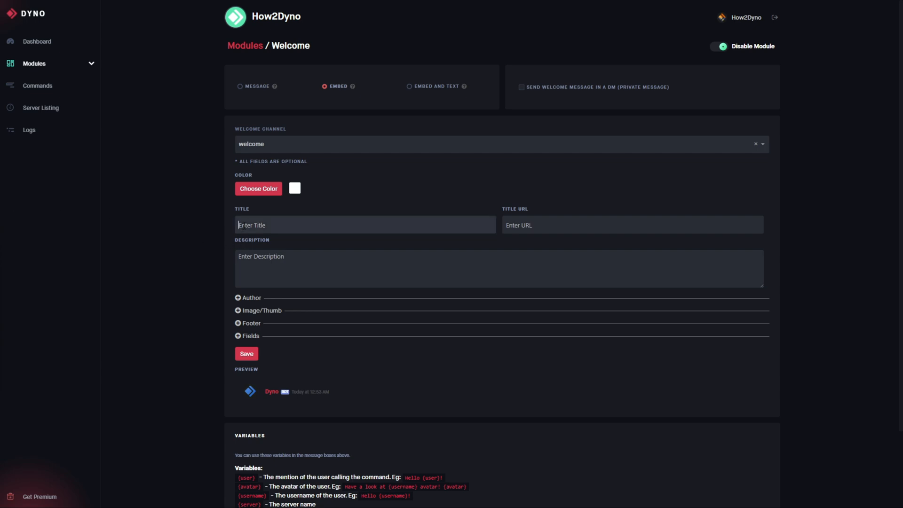
Step: Title the embed 'New Member' with description '**Welcome to the server {user}!**'
type("New Memb")
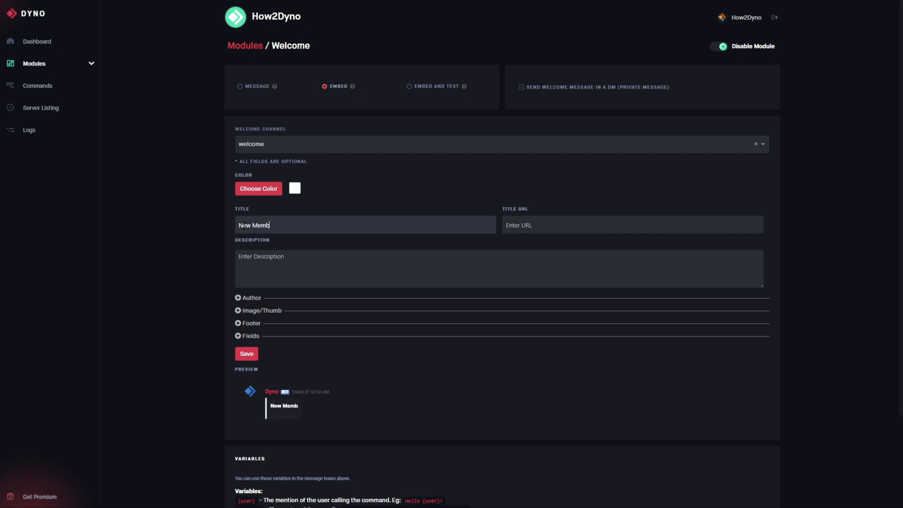
type("er")
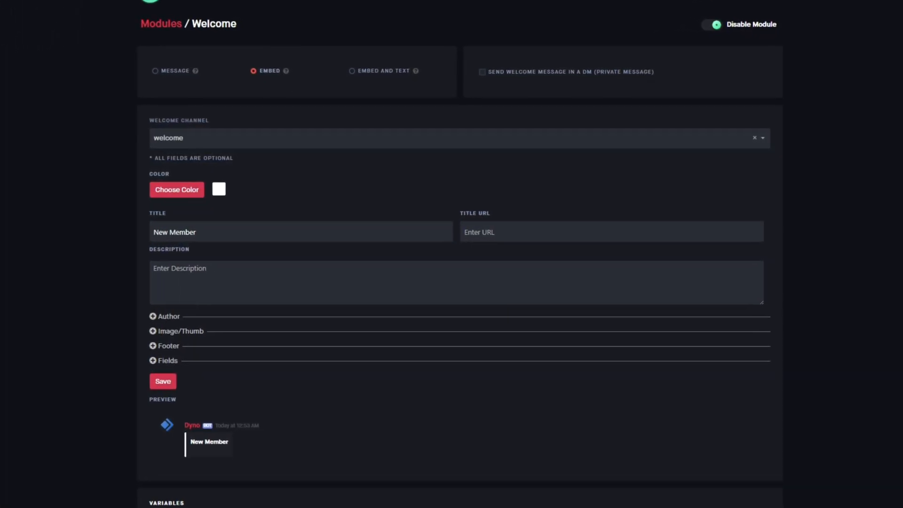
type("**Welcome to the server {user}!**")
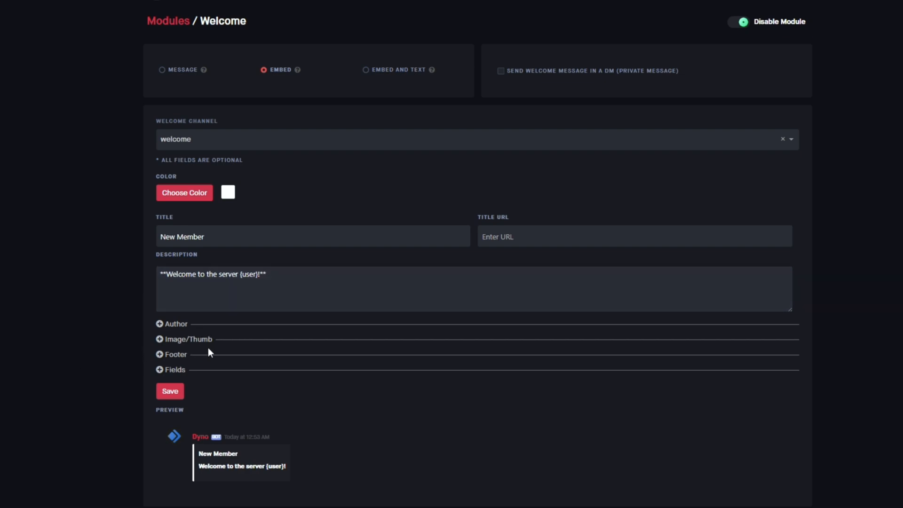
Step: Fill the embed author with name {username} and icon {avatar}
left_click(159, 324)
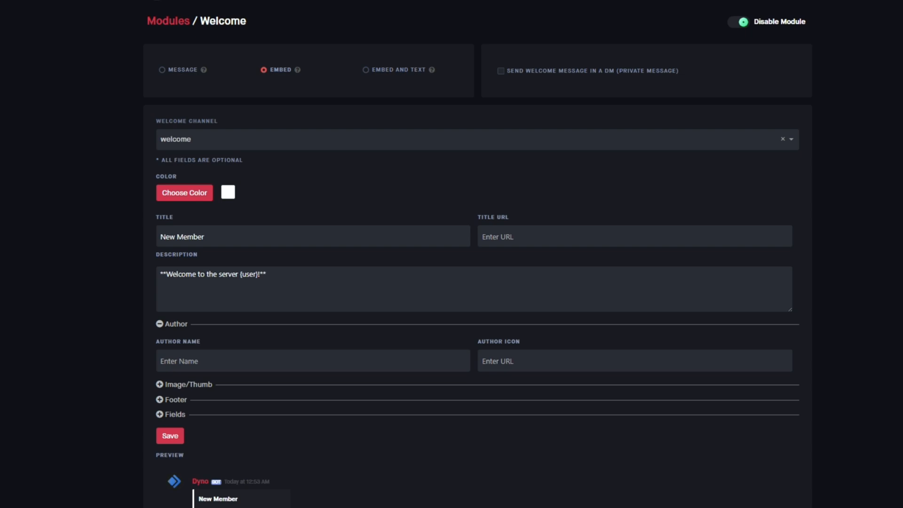
mouse_move(200, 385)
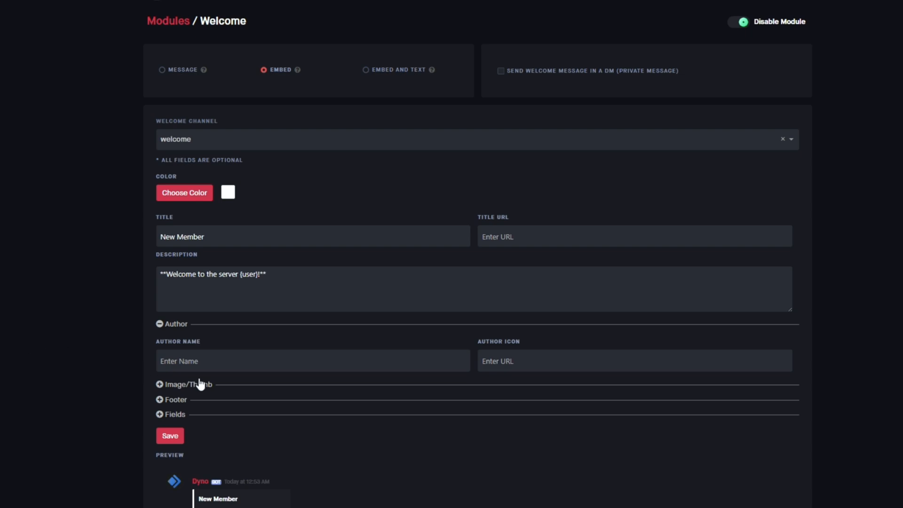
type("{username}")
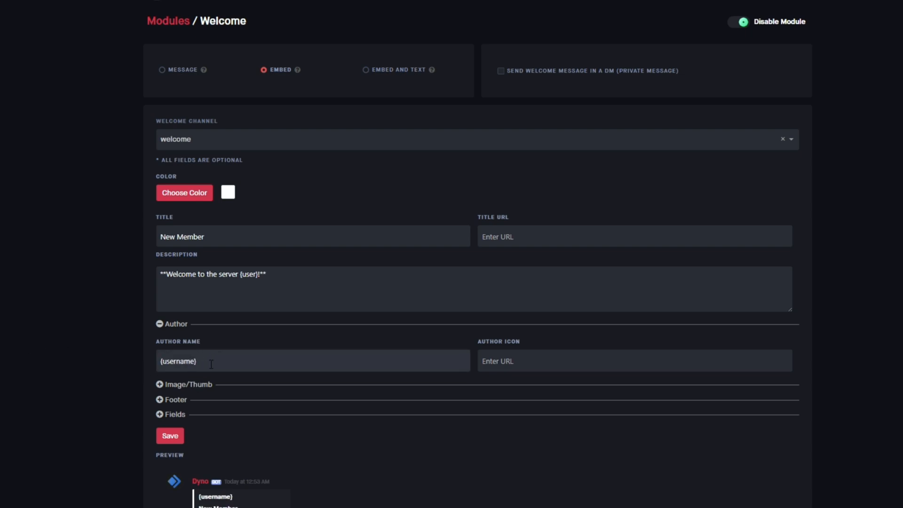
double_click(178, 361)
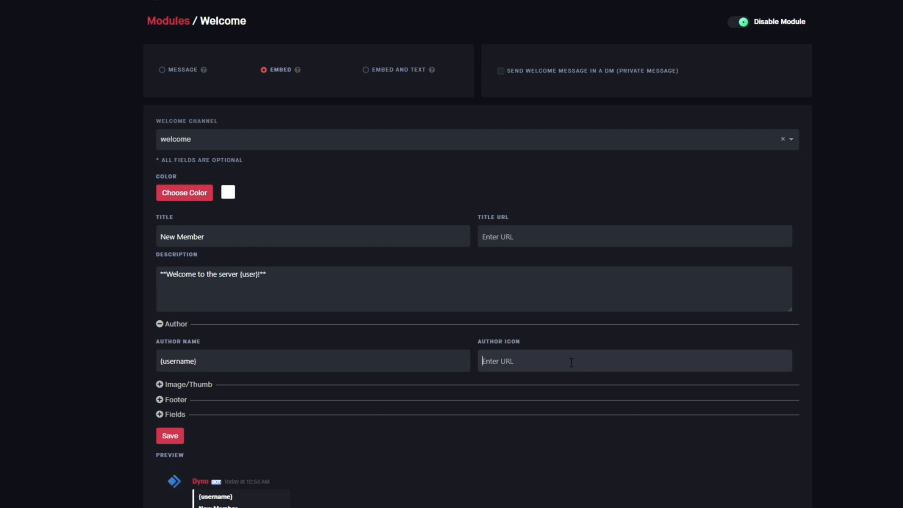
type("{avatar}")
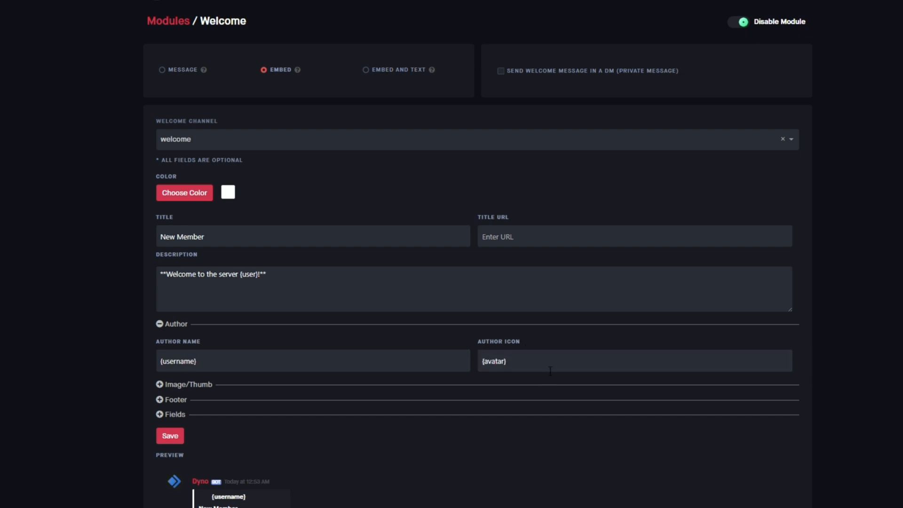
left_click(634, 362)
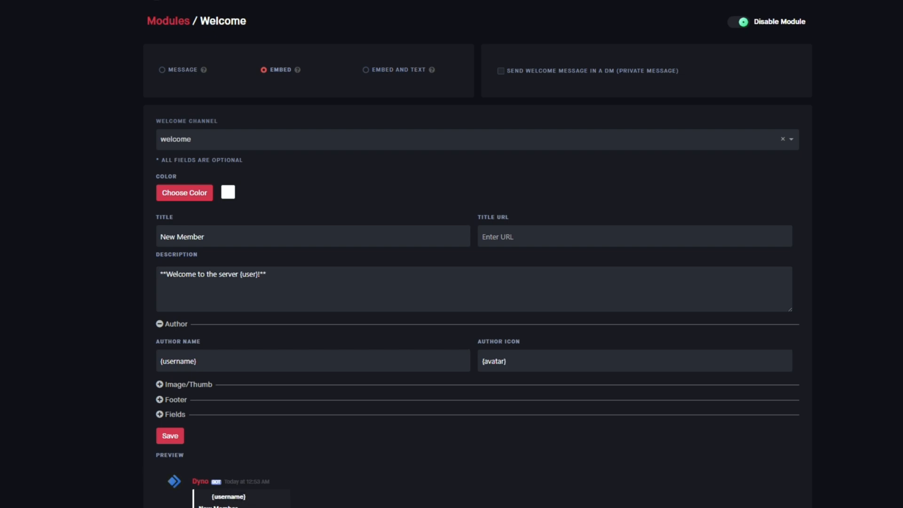
Step: Add the Welcome.png link as the embed image and save the embed
left_click(160, 384)
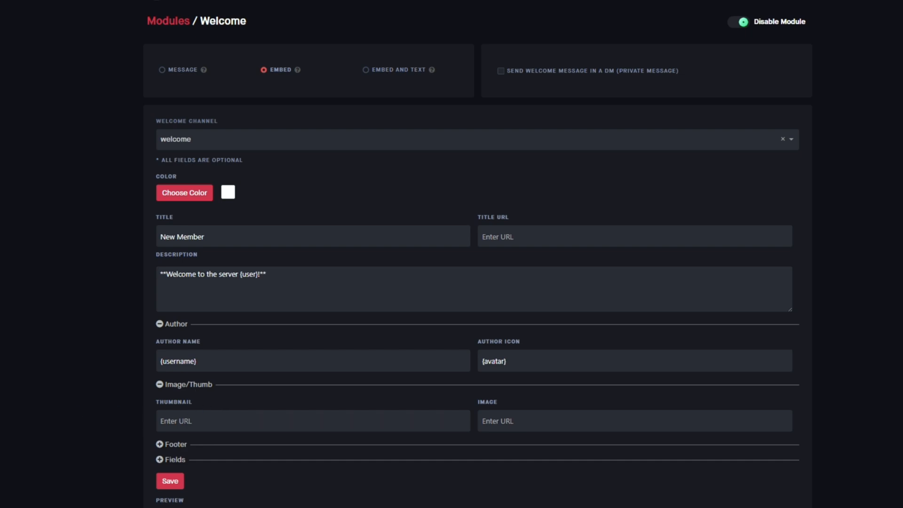
mouse_move(250, 414)
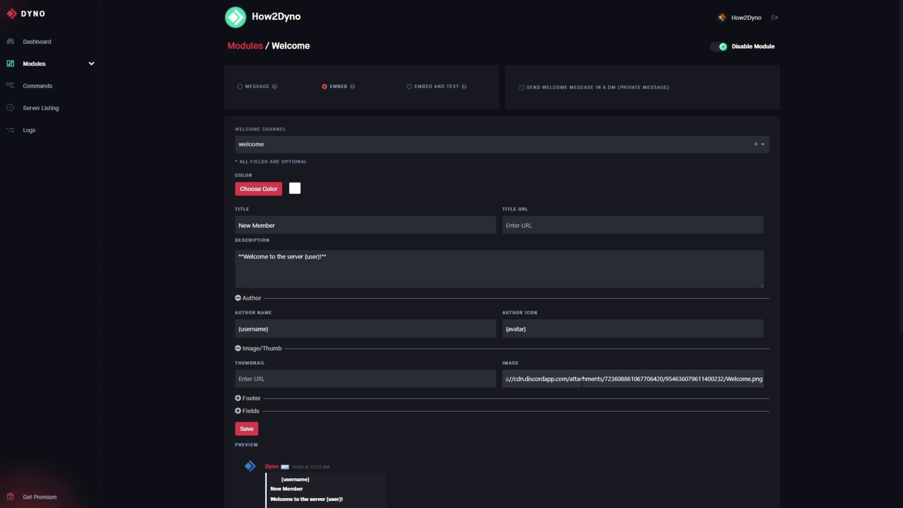
scroll("down", 3)
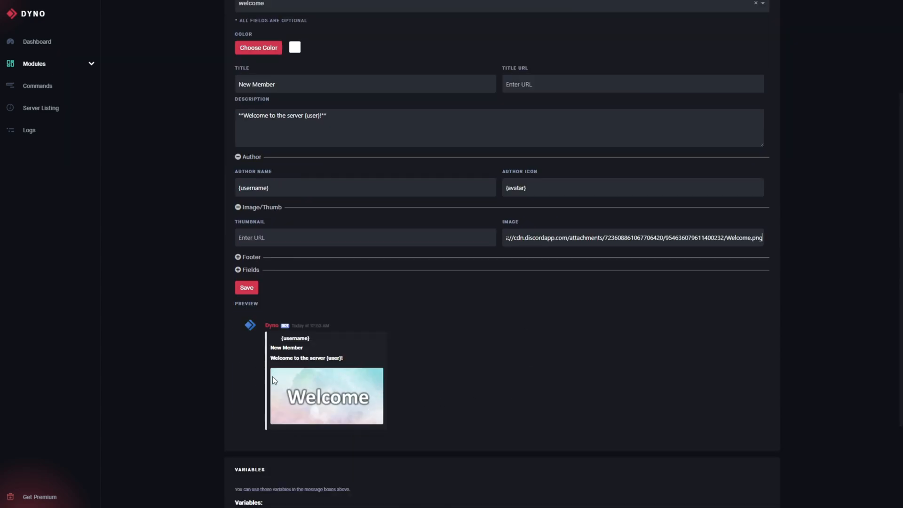
mouse_move(316, 405)
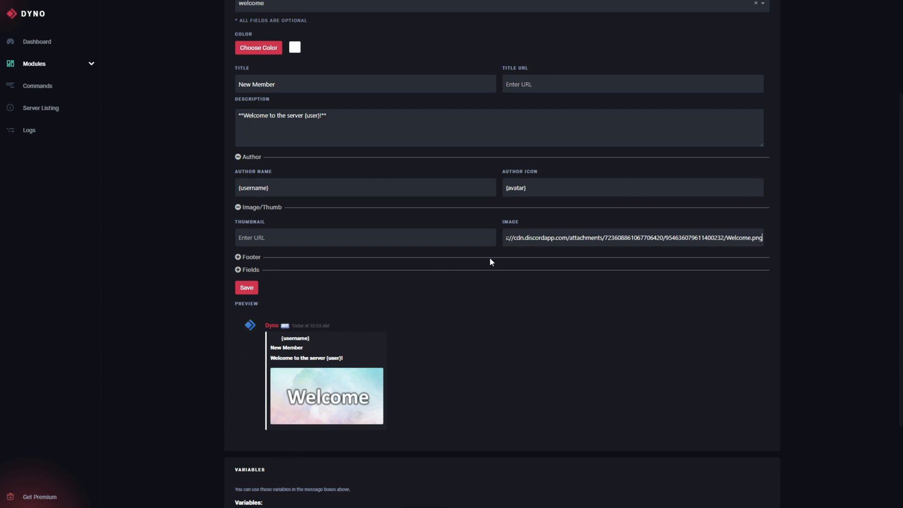
scroll("up", 3)
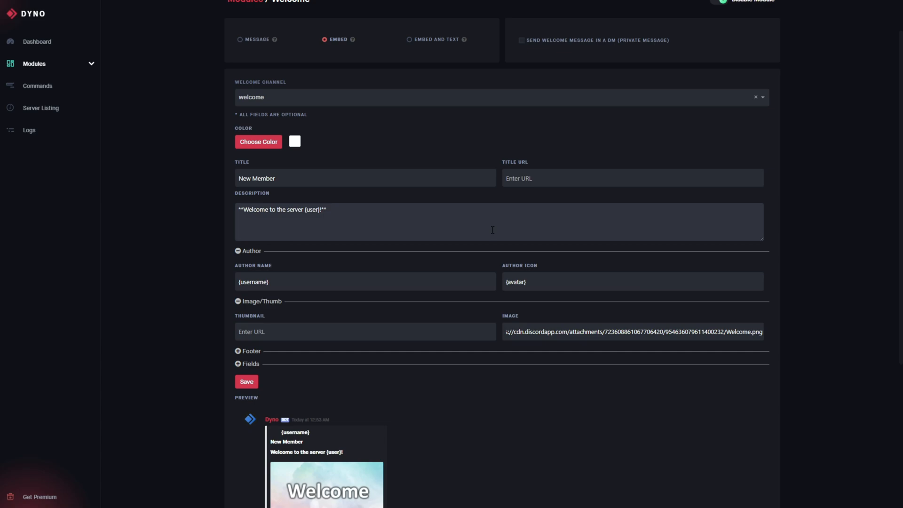
left_click(246, 381)
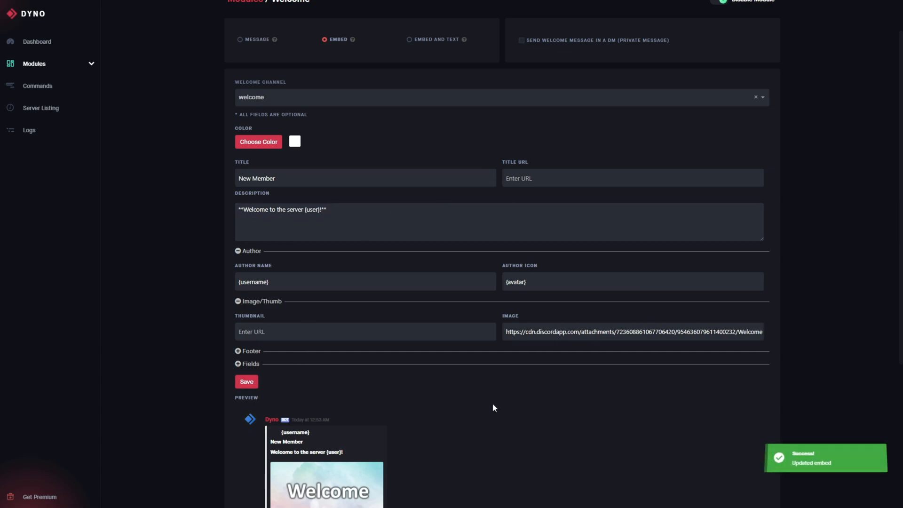
mouse_move(490, 398)
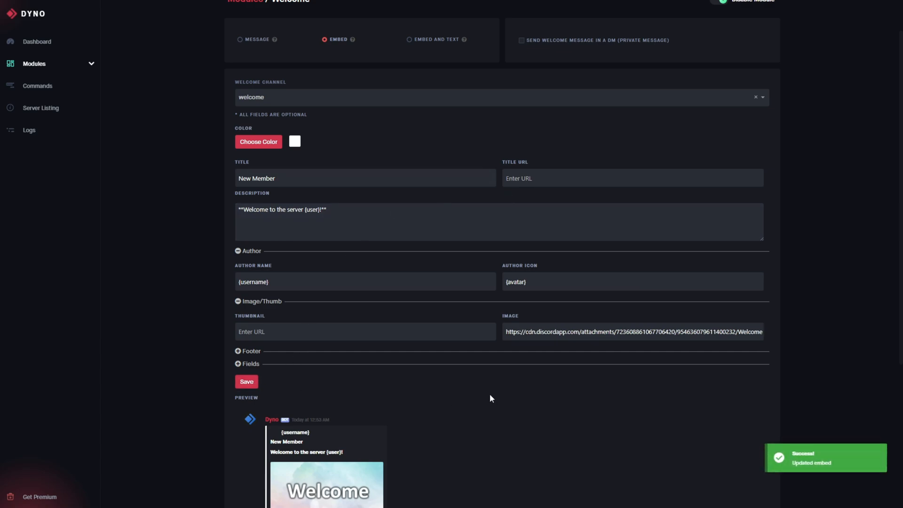
mouse_move(481, 387)
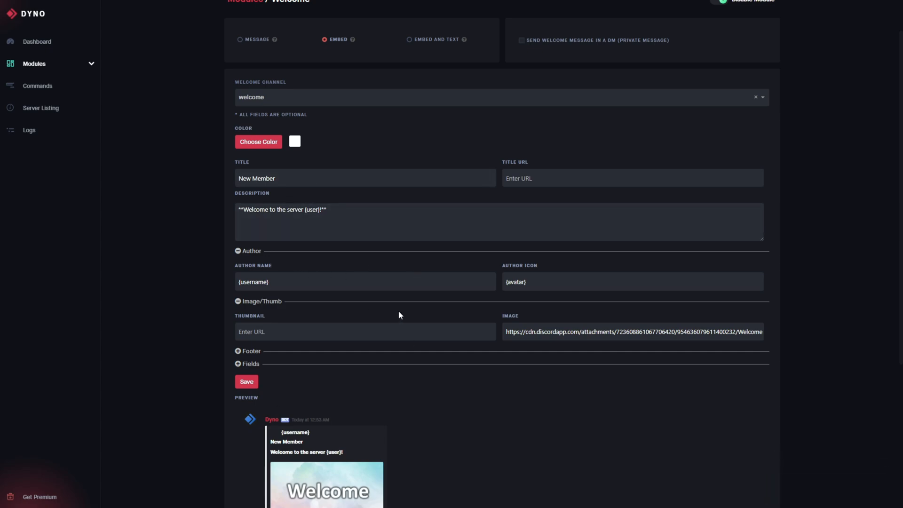
scroll("up", 3)
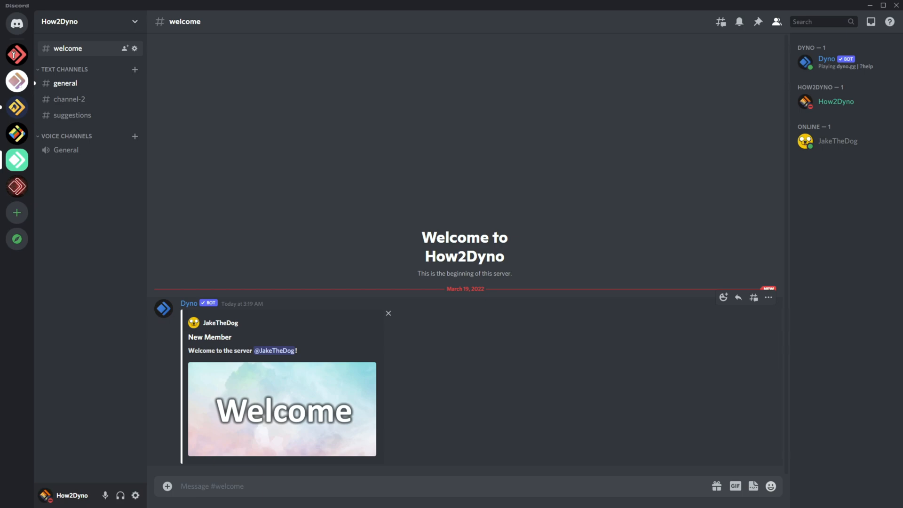
Step: Check Dyno's welcome embed for JakeTheDog in Discord's #welcome channel
double_click(209, 337)
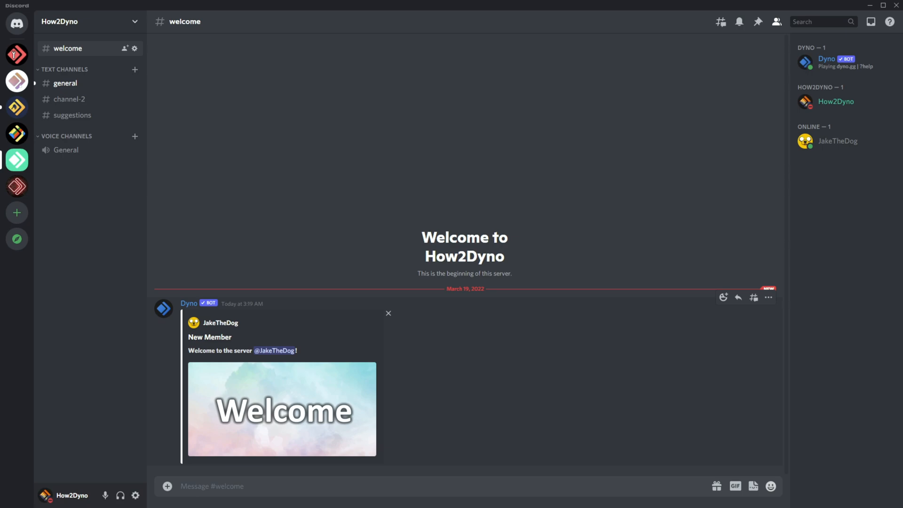
left_click(388, 313)
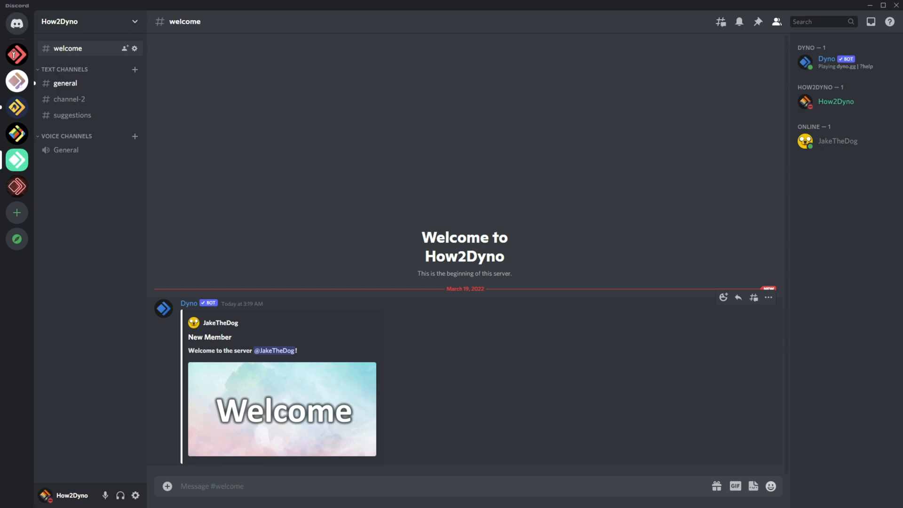